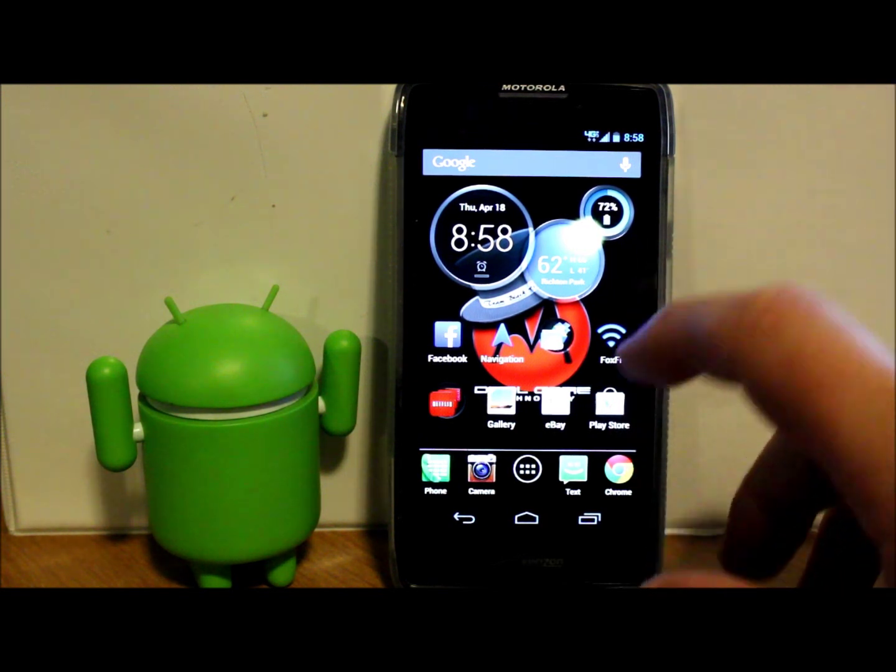
Step: Open Settings and scroll to Developer options and About phone
click(522, 476)
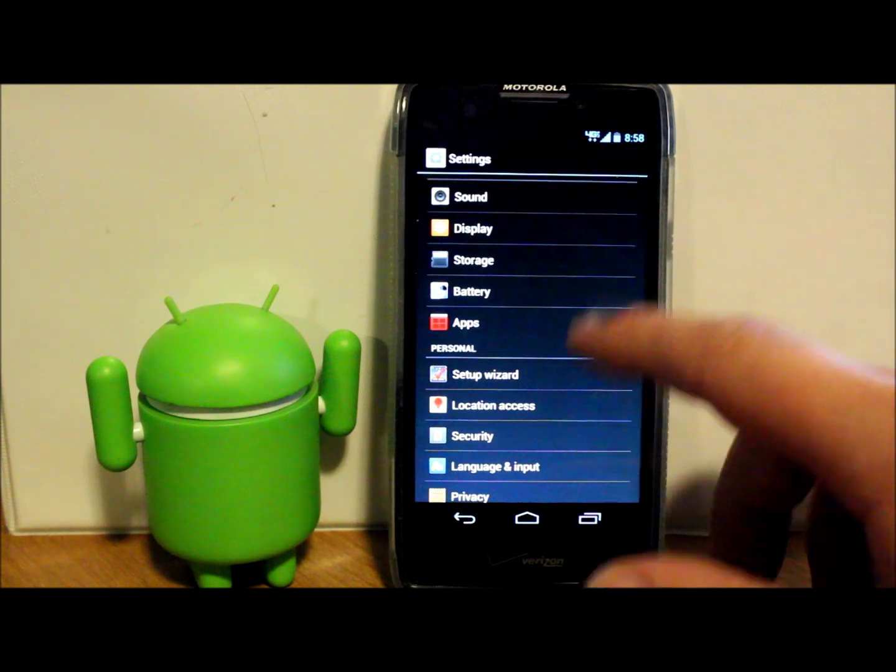
scroll(down, 3)
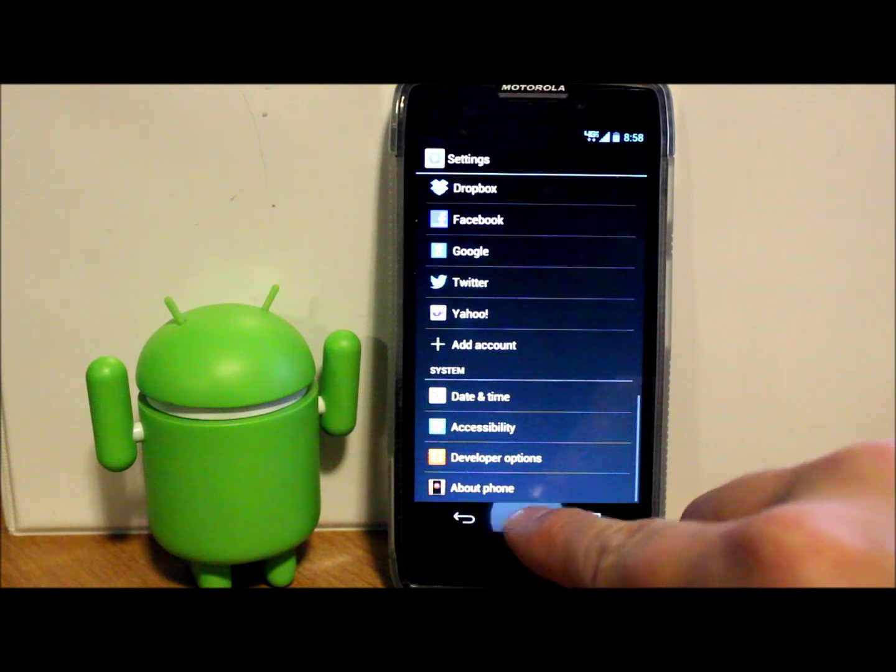
Step: Return home and choose Reboot from the Razr Toolbox menu
click(510, 523)
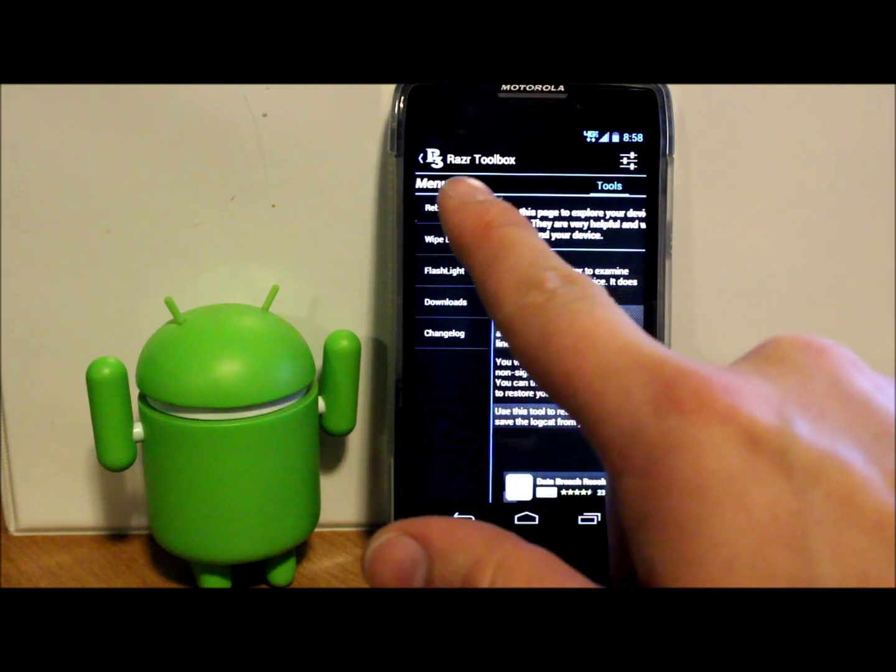
click(439, 208)
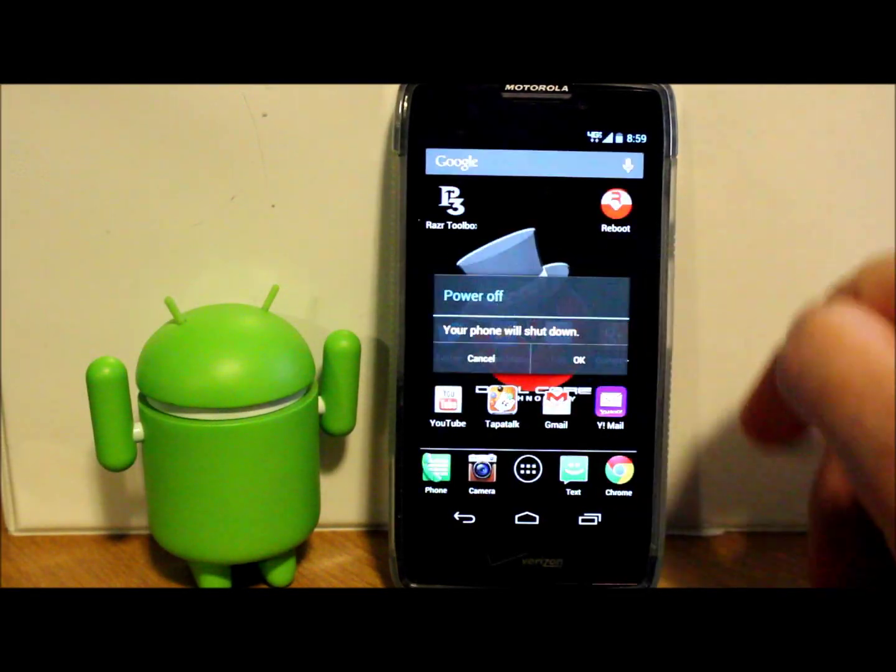
Step: Confirm OK on the 'Your phone will shut down' Power off dialog
click(578, 359)
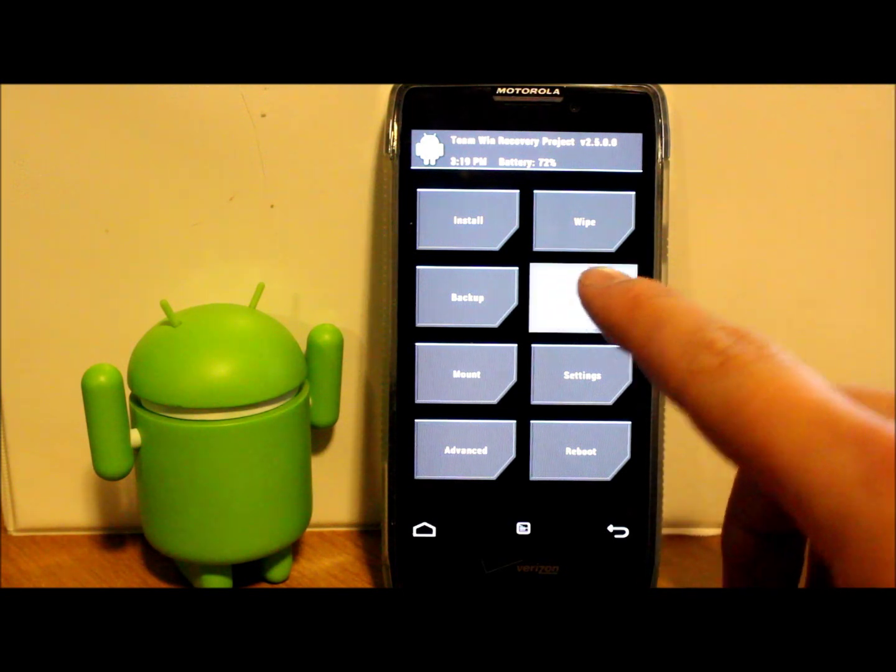
Step: Choose Restore on the TWRP v2.5.0.0 main menu
click(580, 297)
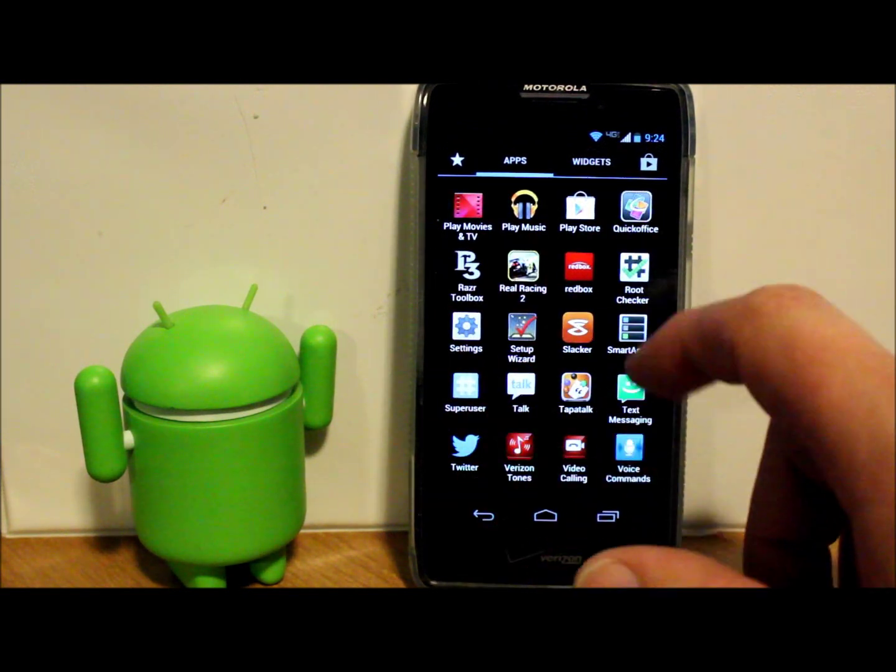
Step: Close the app drawer and return to the home screen
click(545, 516)
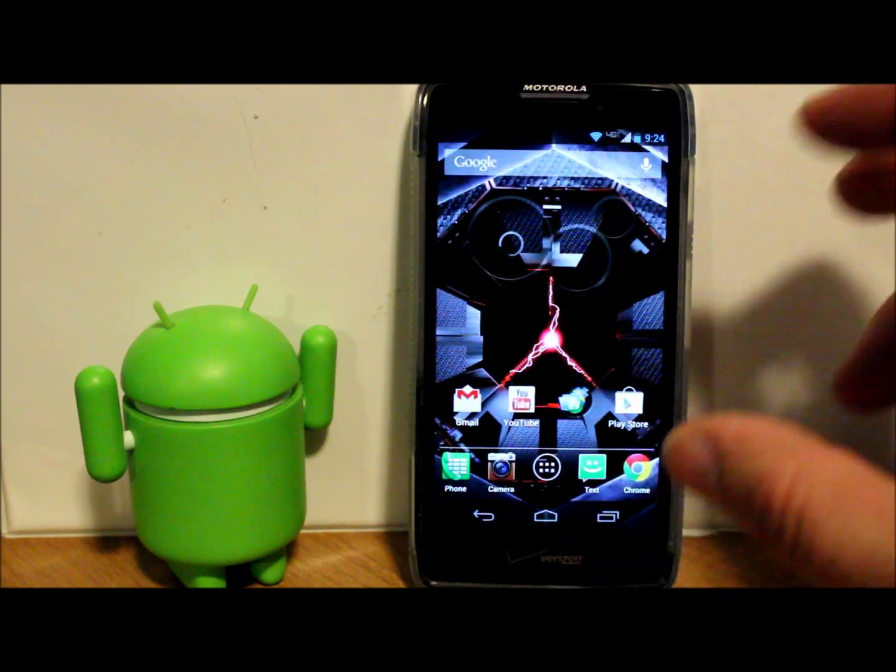